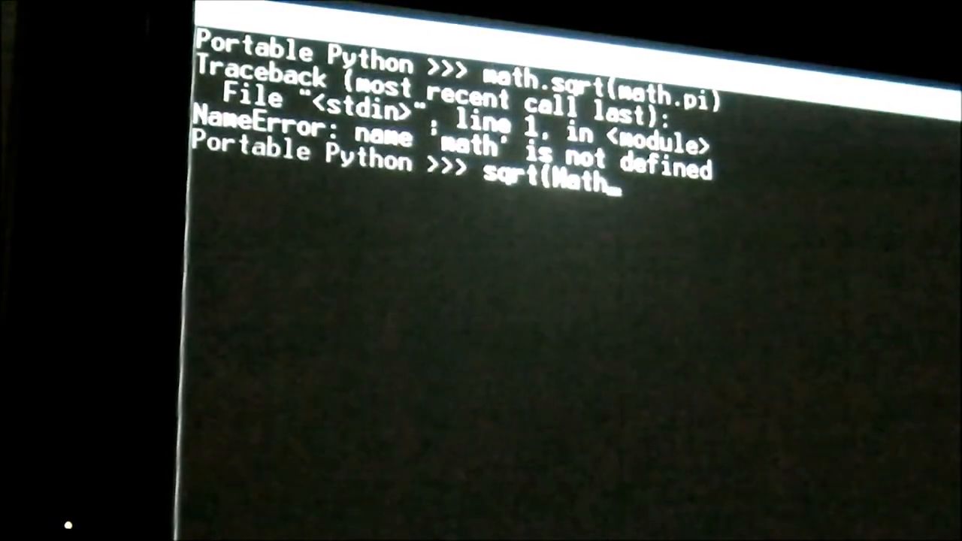
Run sqrt(math.pi), which fails with a NameError because sqrt is not defined.
{"action": "key", "text": "Return"}
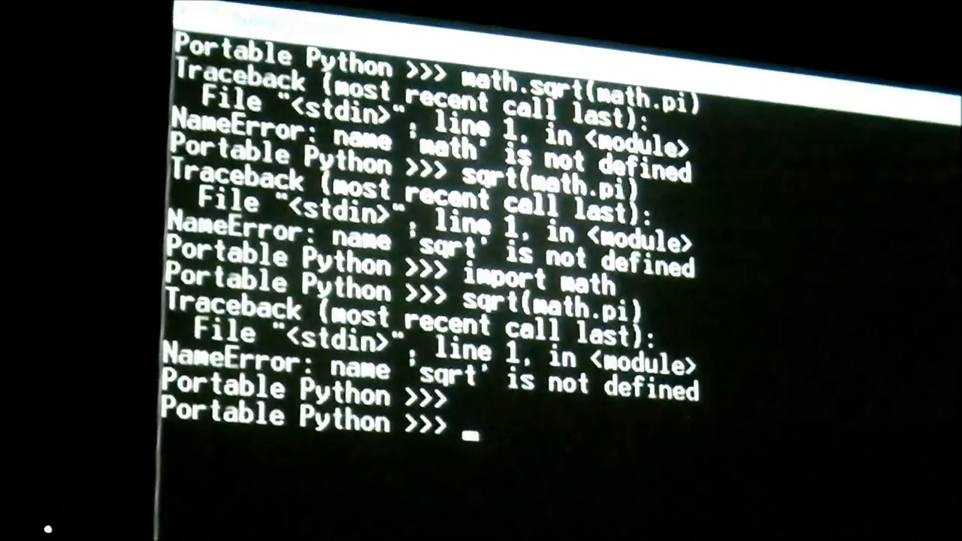
Re-import math and run 'sqrt pi' (SyntaxError), then sqrt(pi) (NameError).
{"action": "type", "text": "import math"}
{"action": "type", "text": "sqrt"}
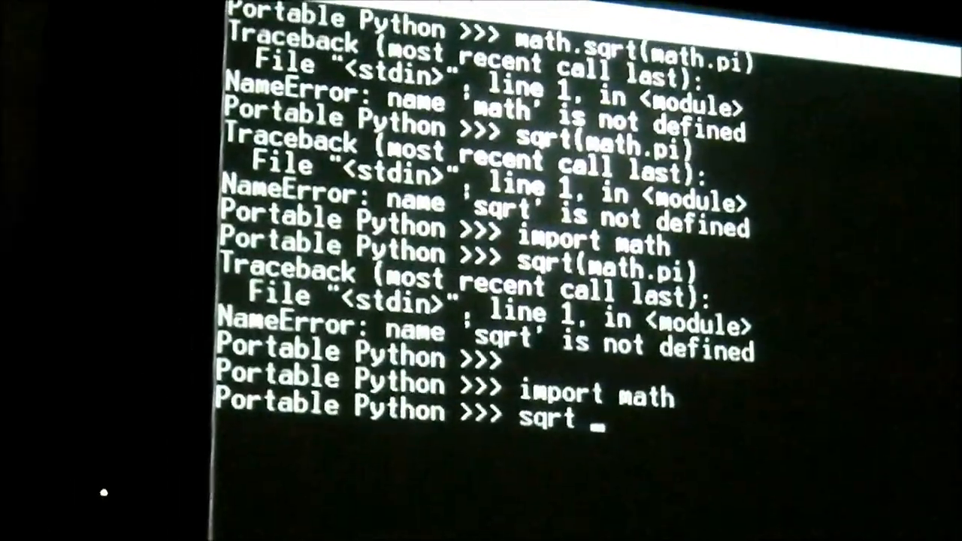
{"action": "key", "text": "Return"}
{"action": "type", "text": "sqr"}
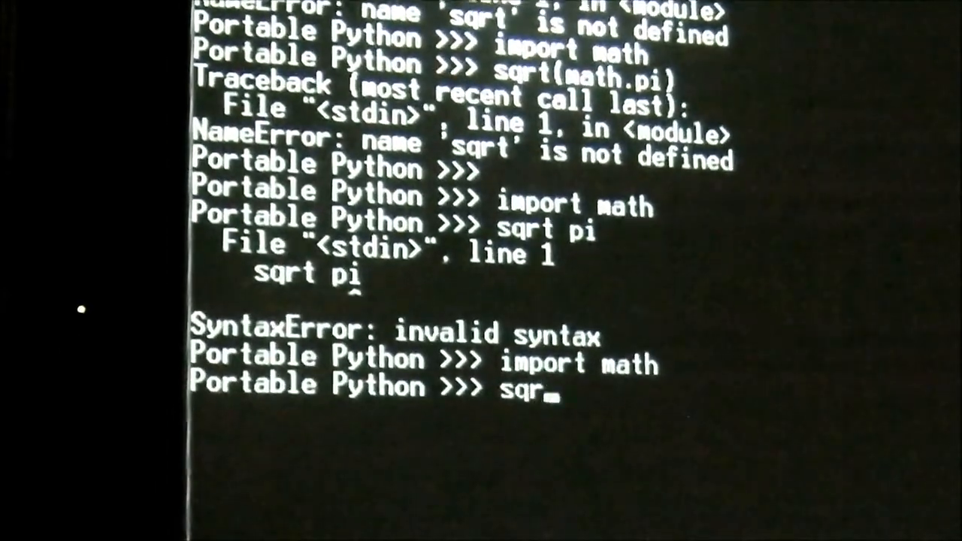
{"action": "key", "text": "Return"}
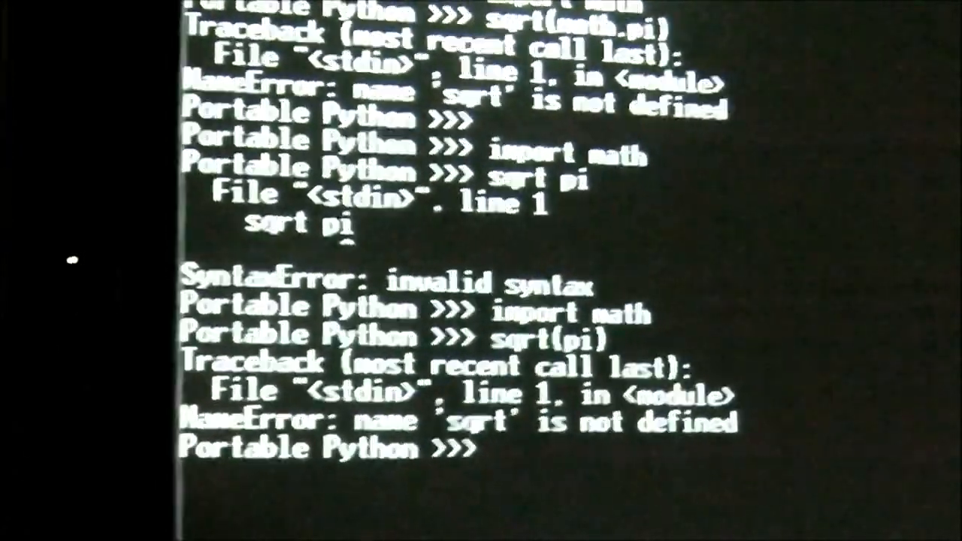